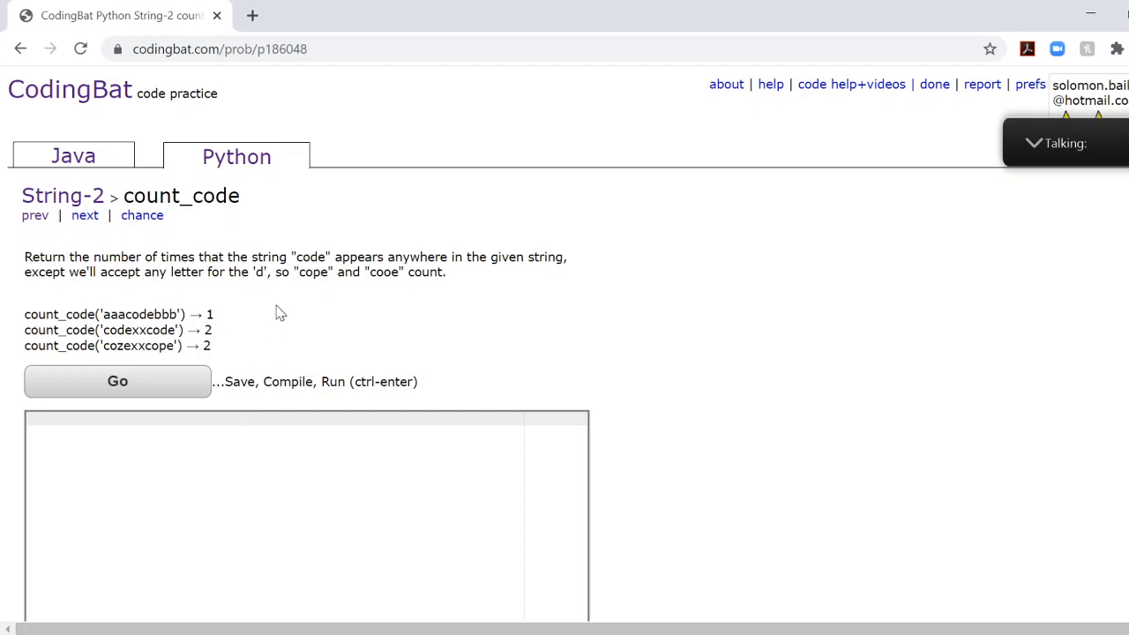
mouse_move(245, 203)
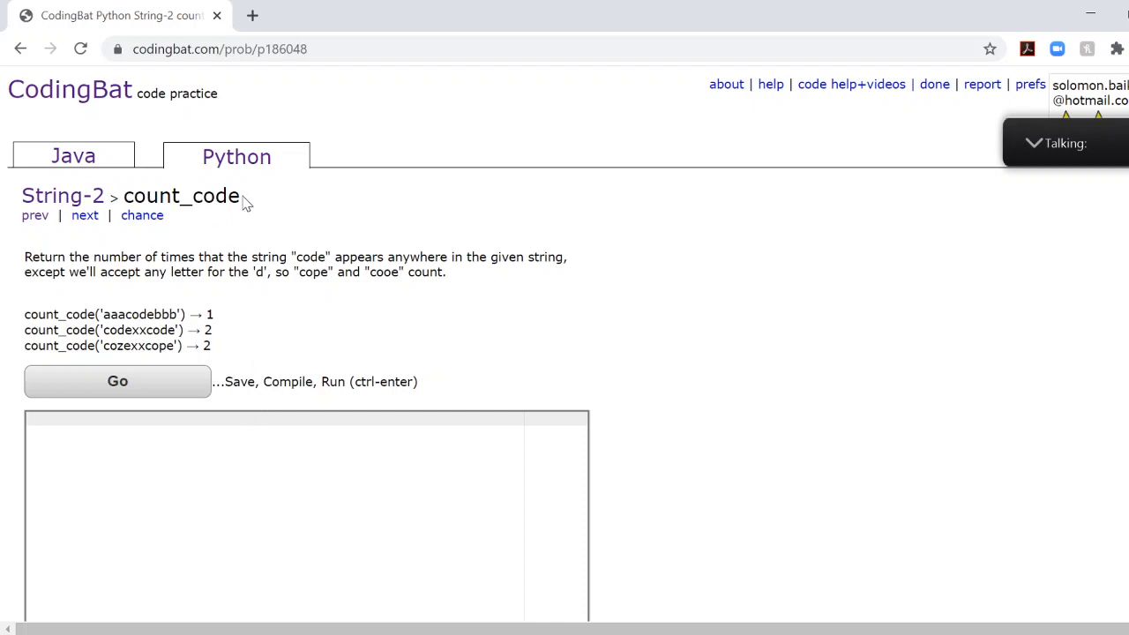
Select the problem name count_code and place the cursor in the code editor.
double_click(181, 195)
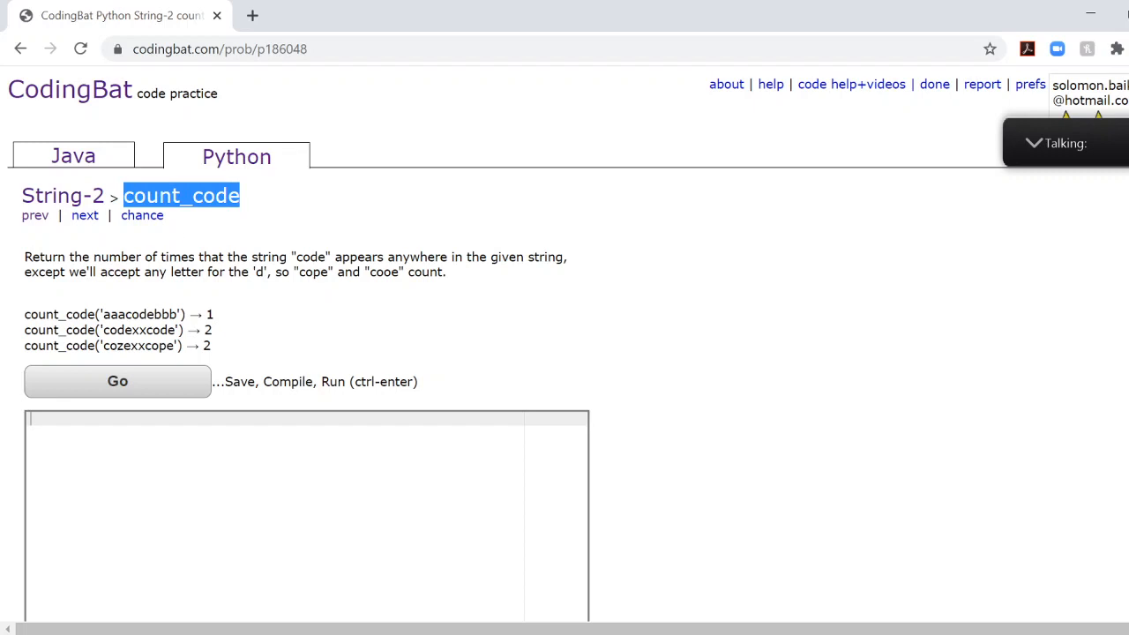
click(181, 195)
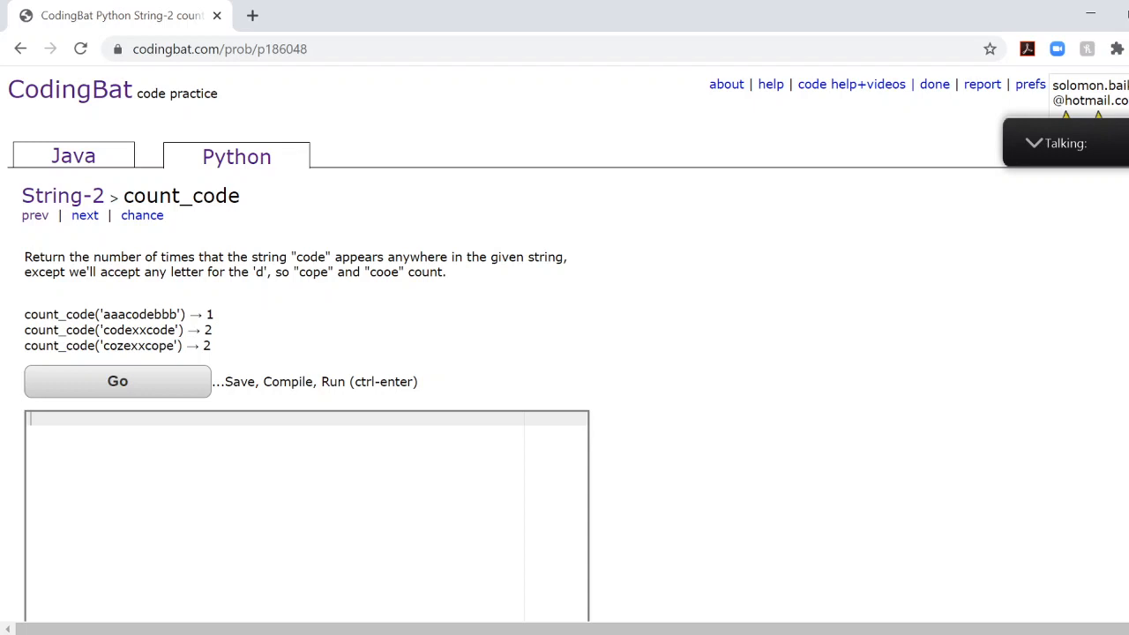
drag(100, 314, 175, 345)
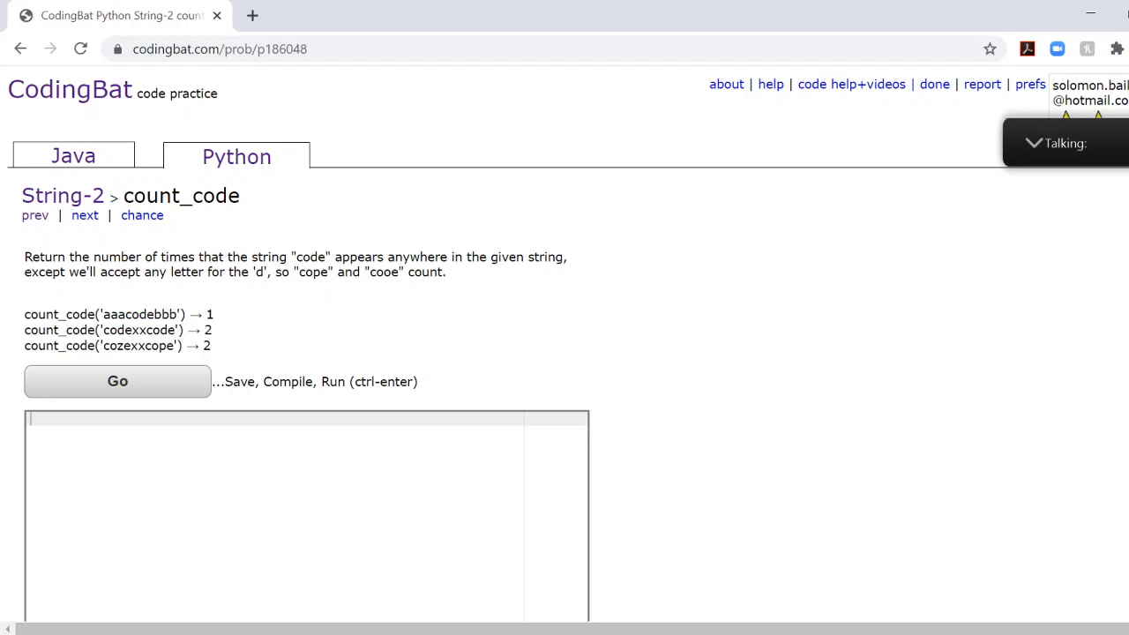
double_click(139, 330)
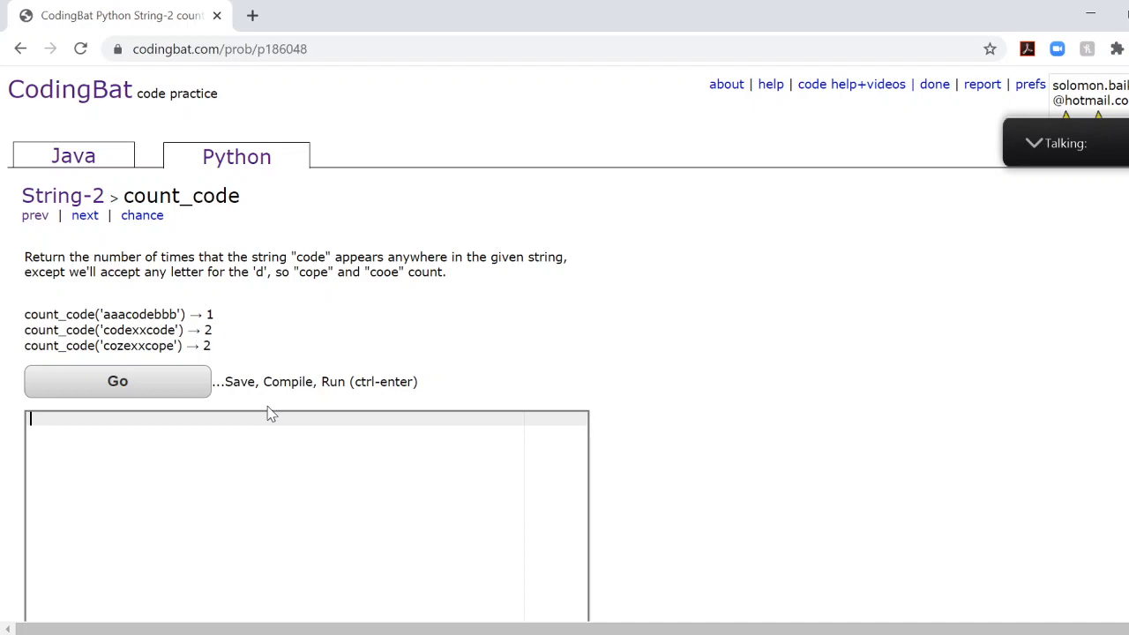
Write the function header def count_code(str):.
text(def cou)
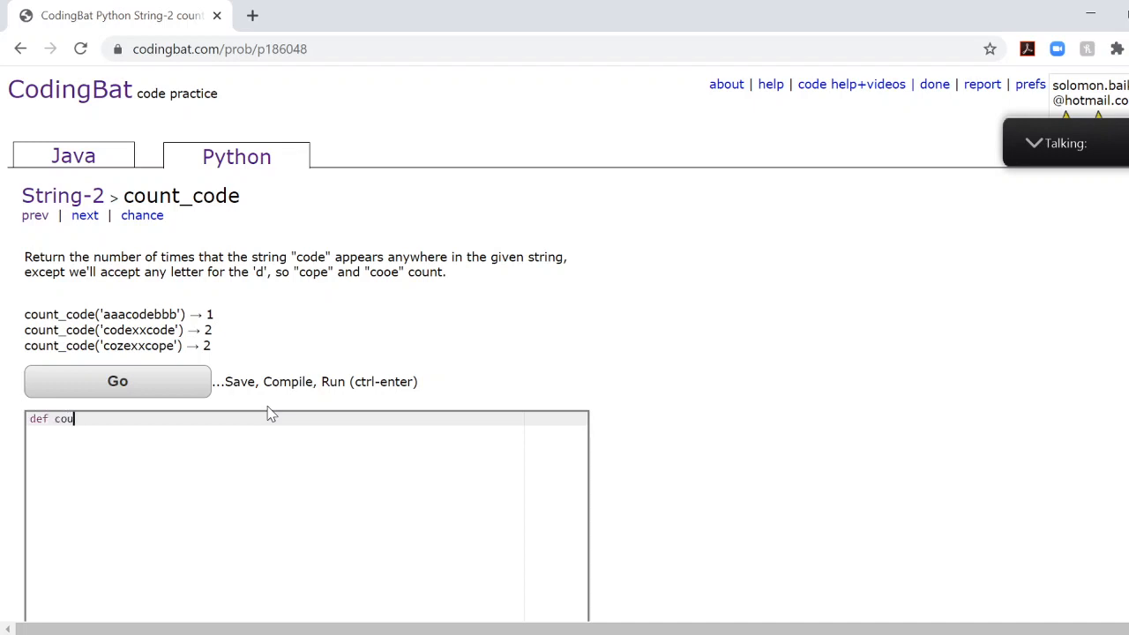
text(nt_code()
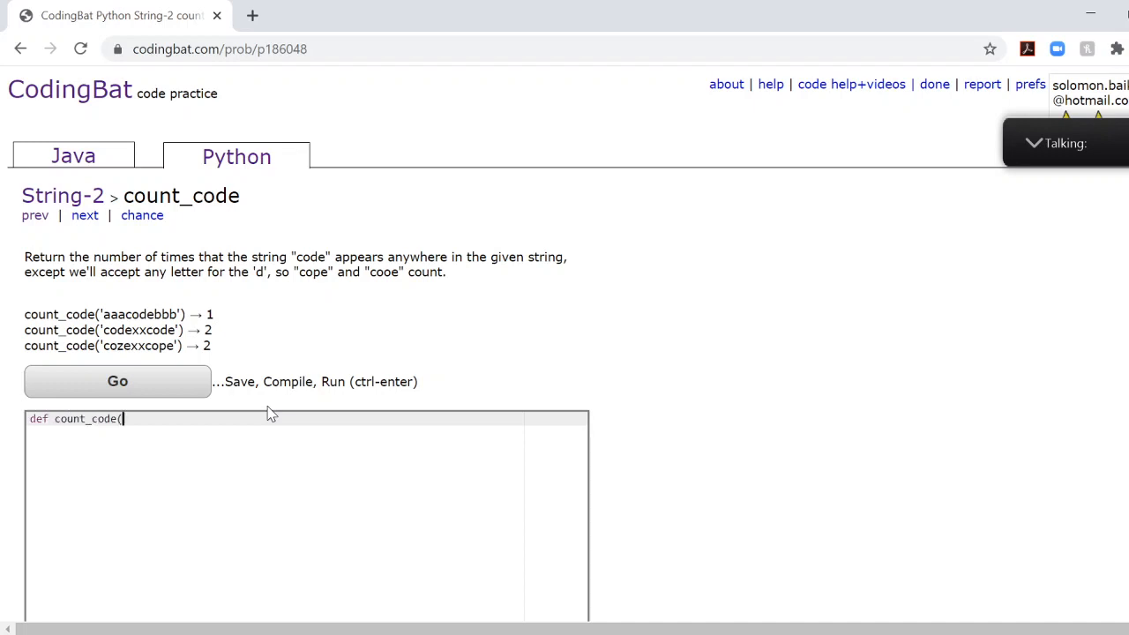
text(str):)
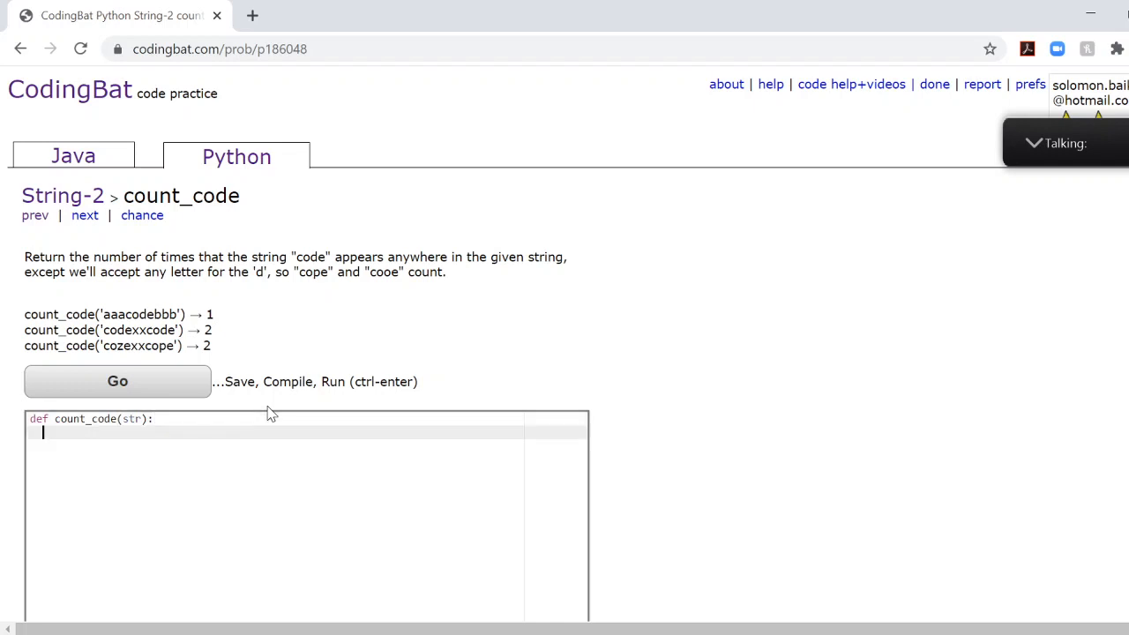
mouse_move(342, 291)
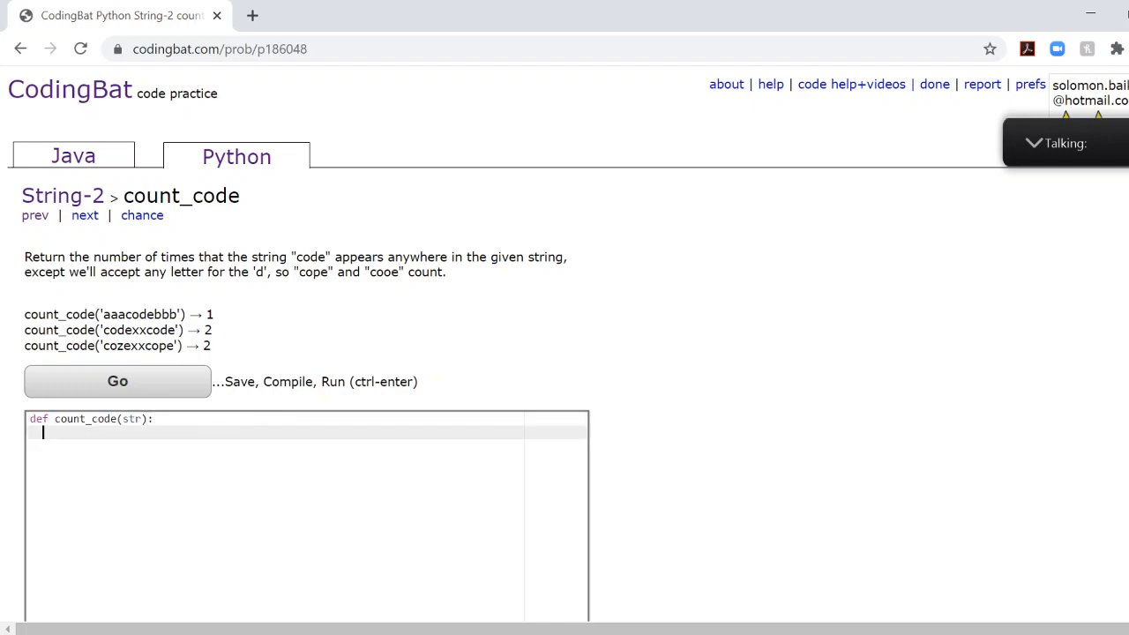
mouse_move(85, 214)
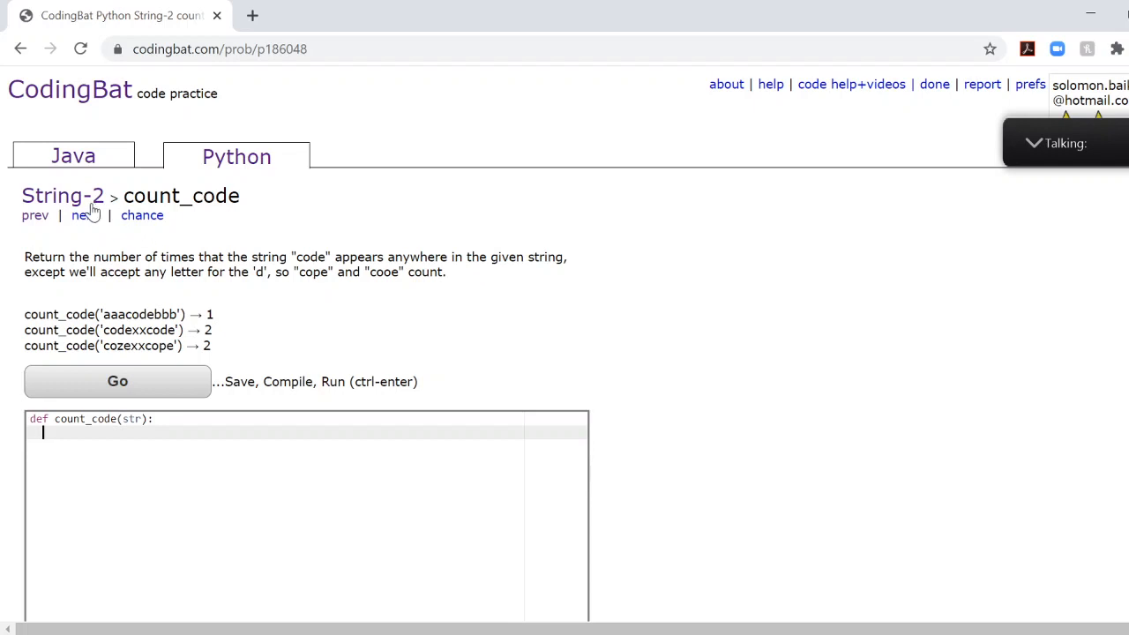
mouse_move(303, 334)
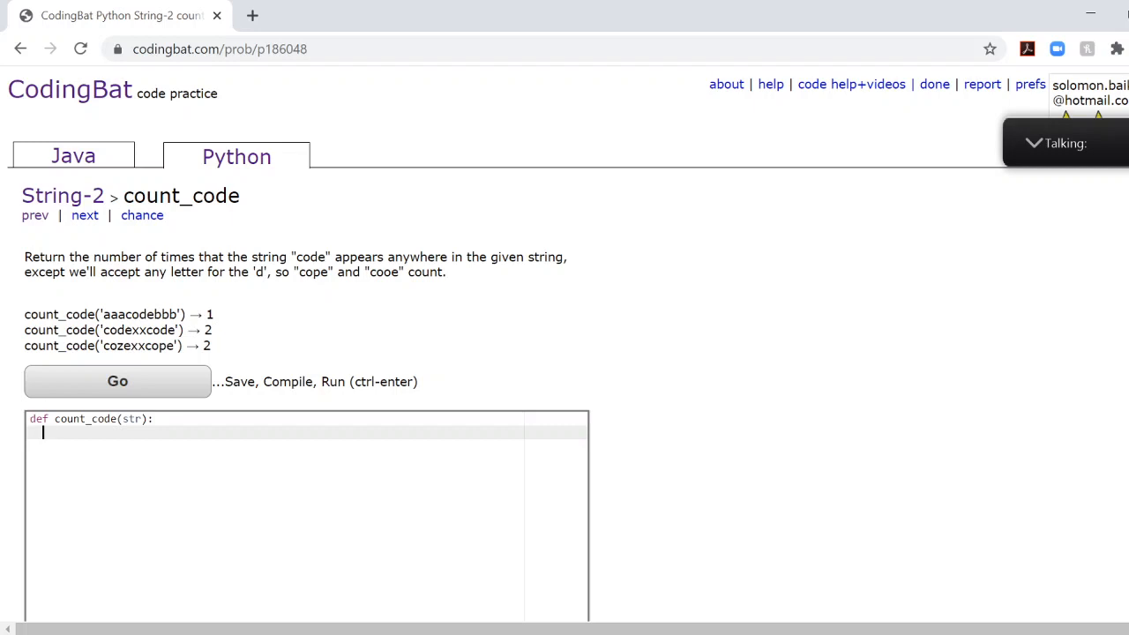
Set ans = 0 and write the loop for x in range(len(str) - 3):.
text(a)
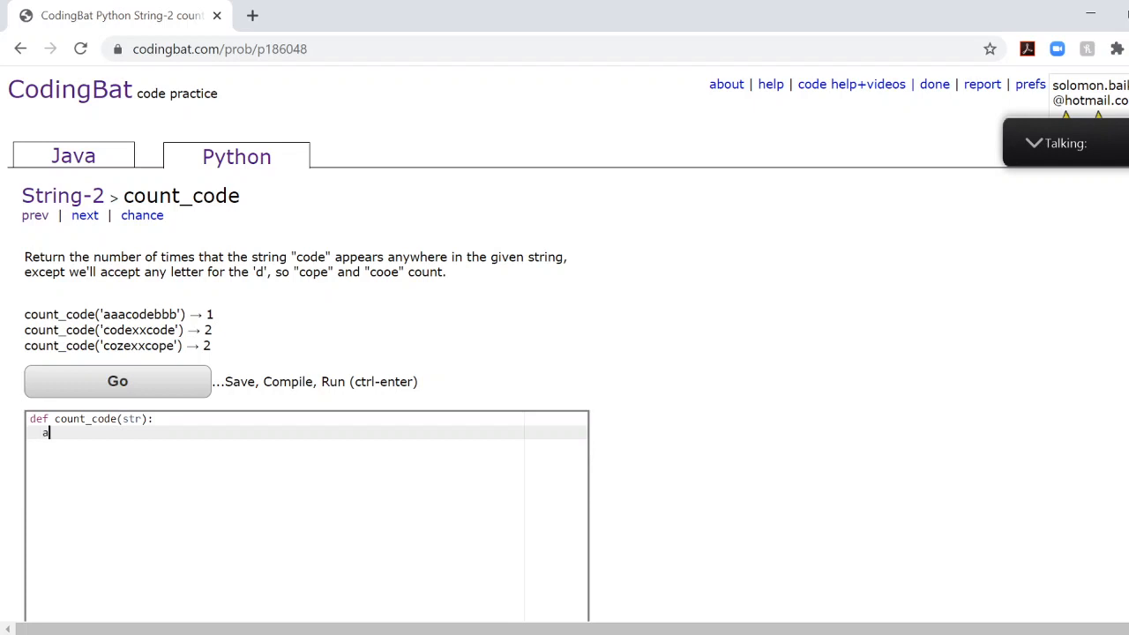
text(ns = 0)
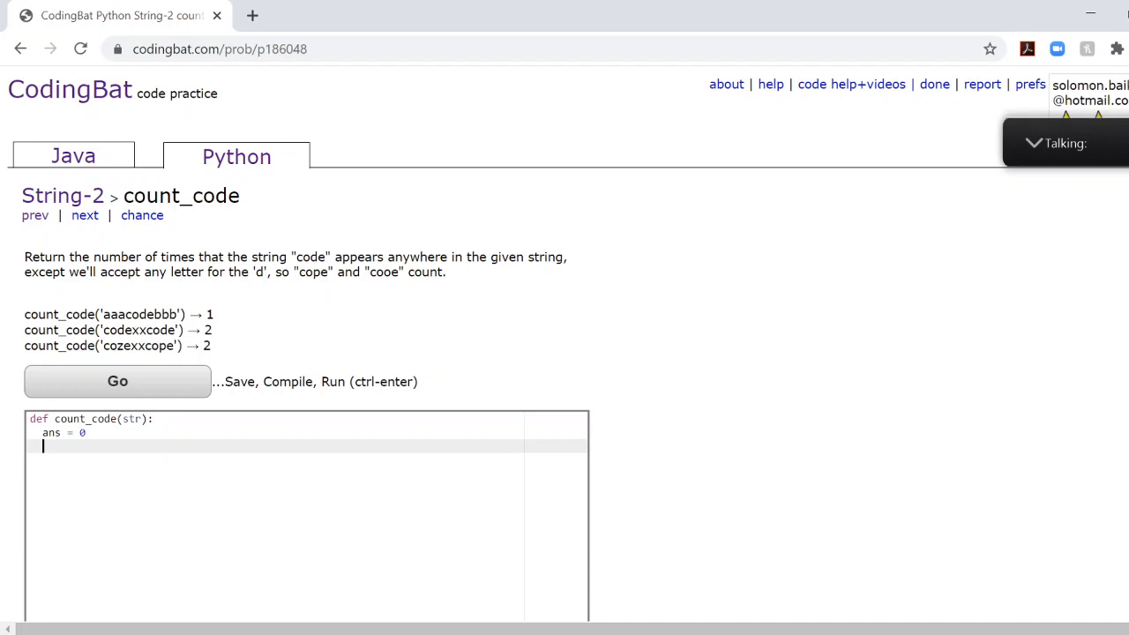
text(for x in)
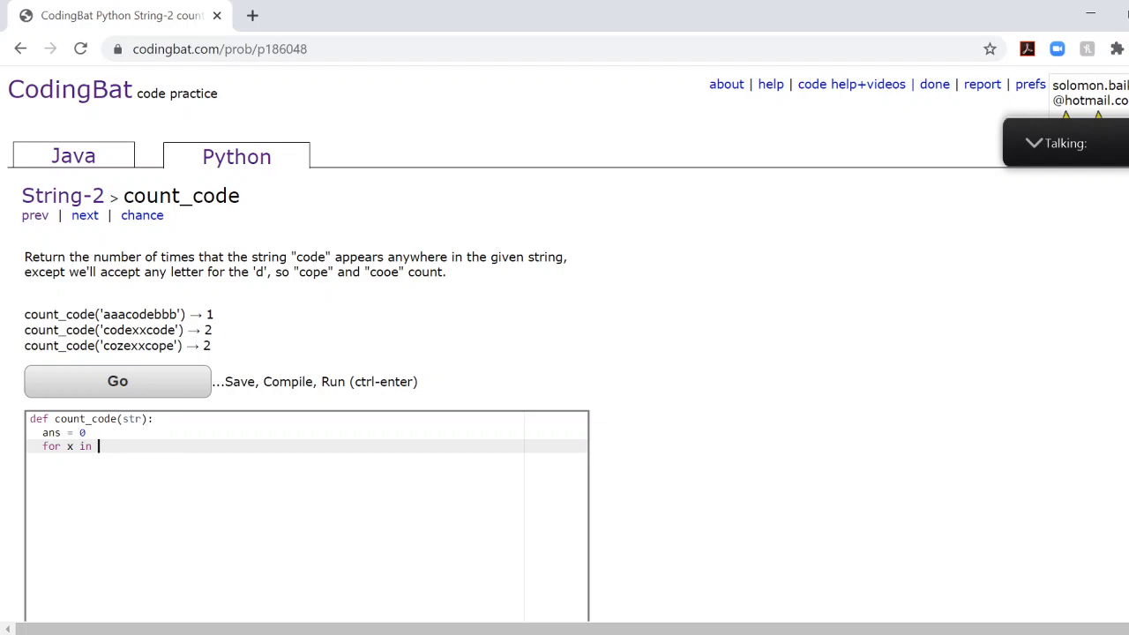
text(range()
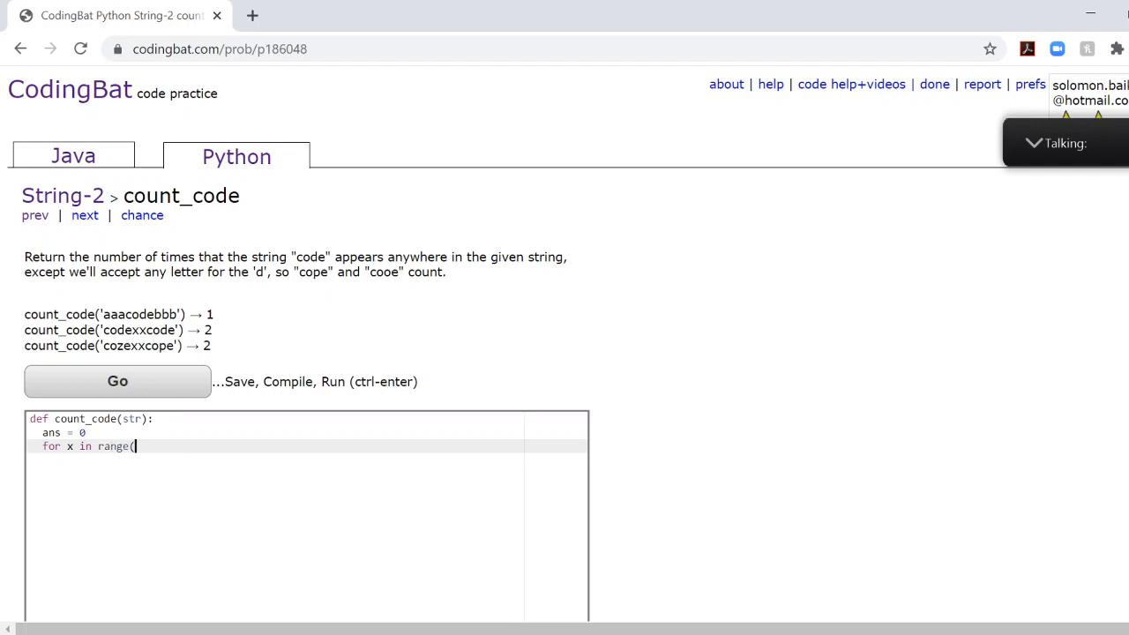
text(len(st)
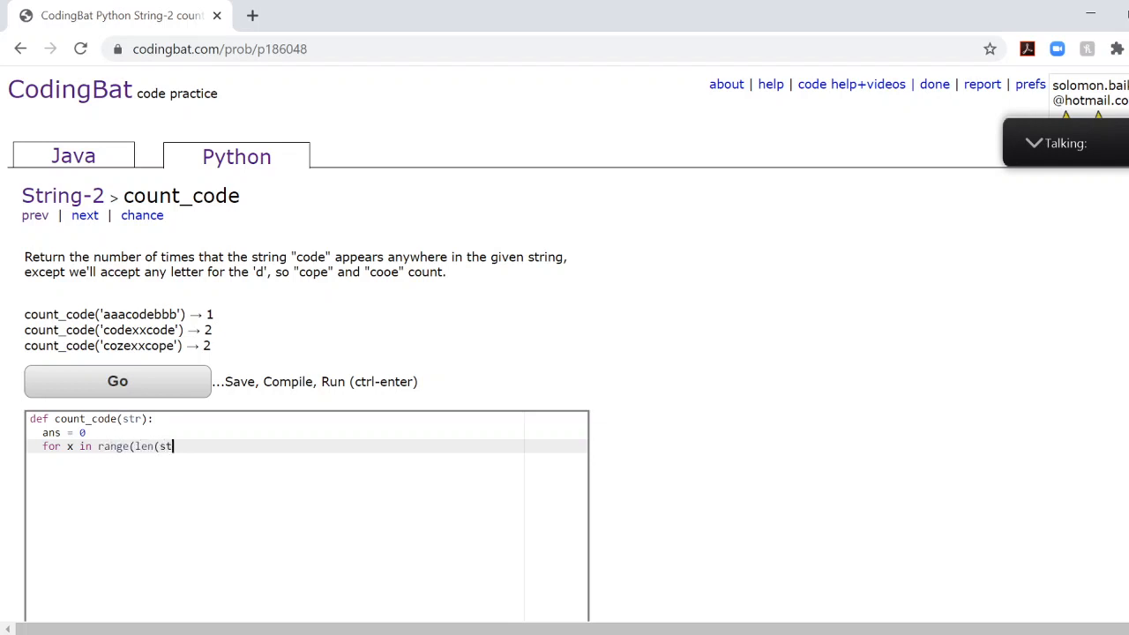
text(r)) -)
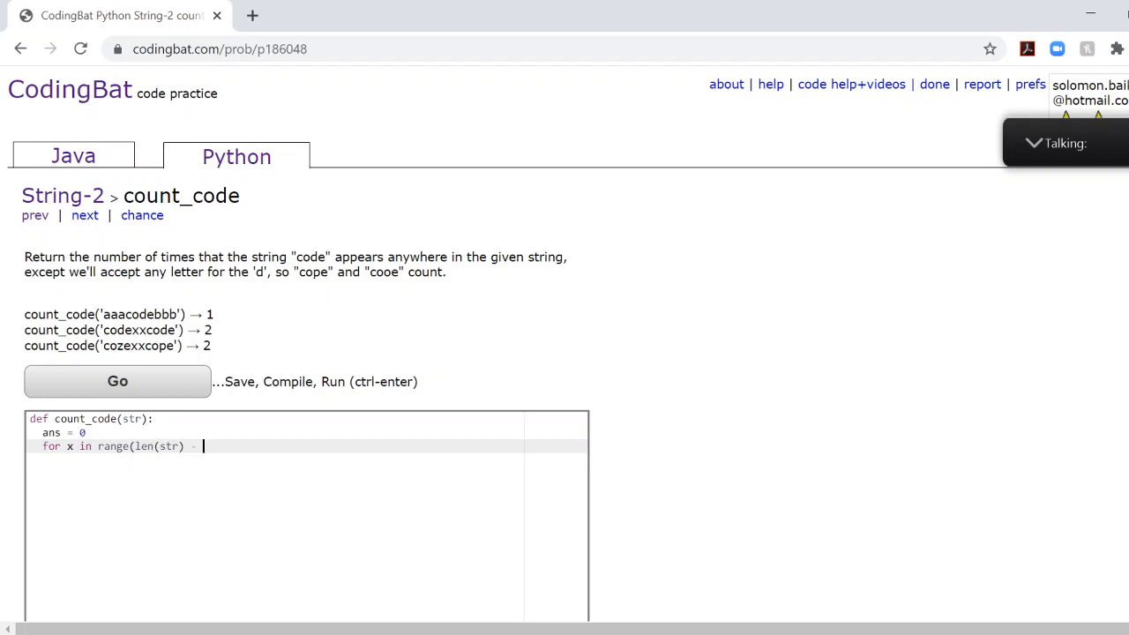
text(3)
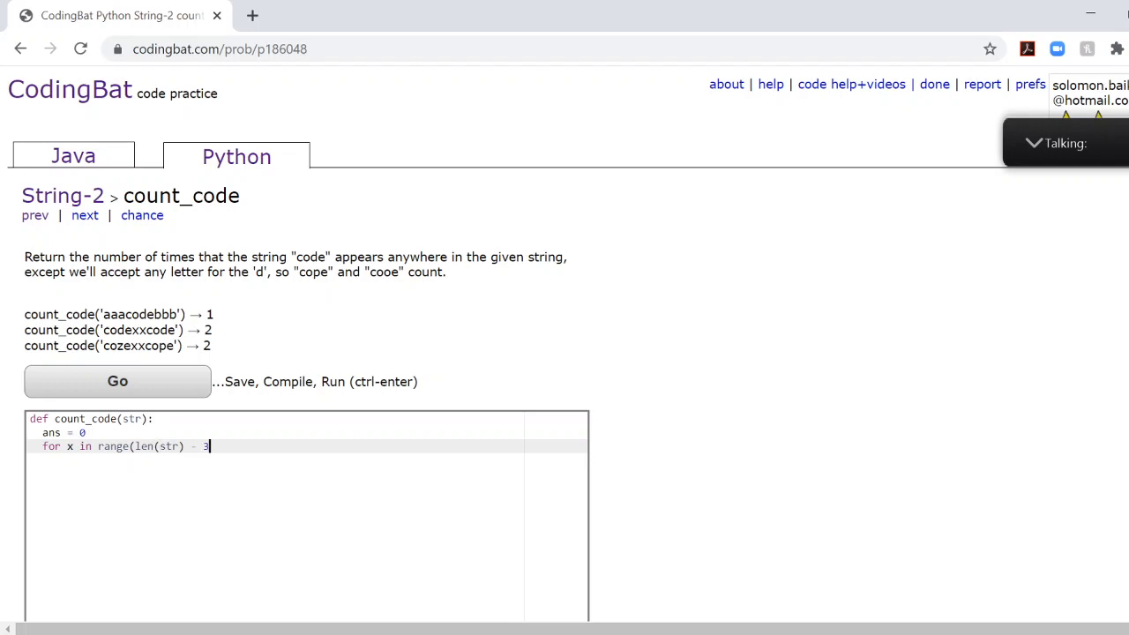
text():)
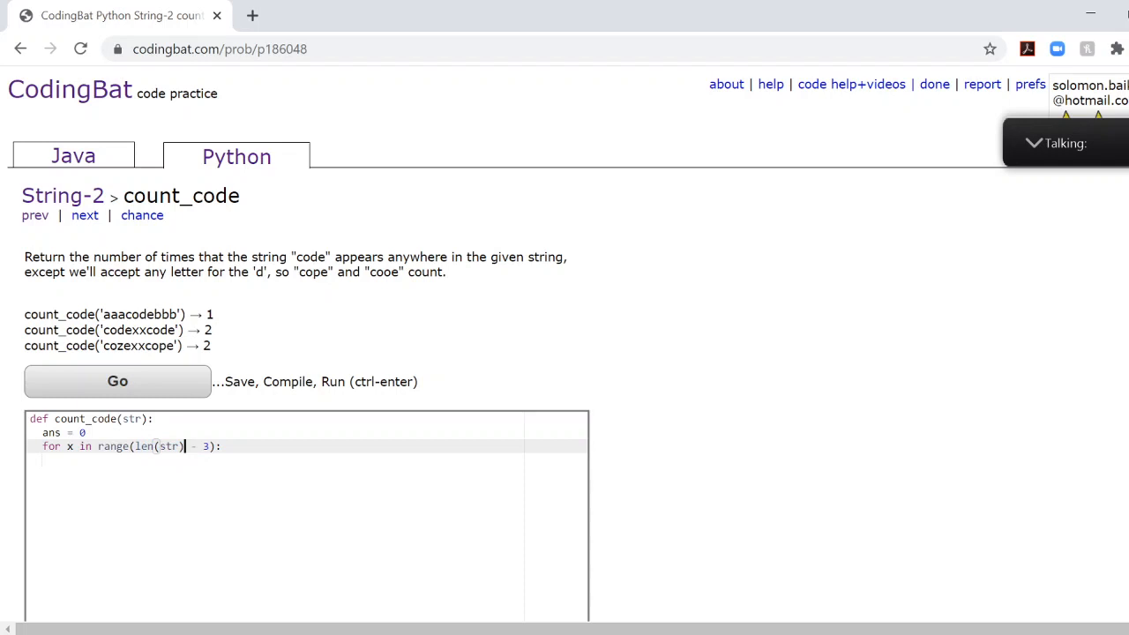
Remove '- 3' from the loop range and highlight 'code' in the first example.
drag(186, 445, 157, 445)
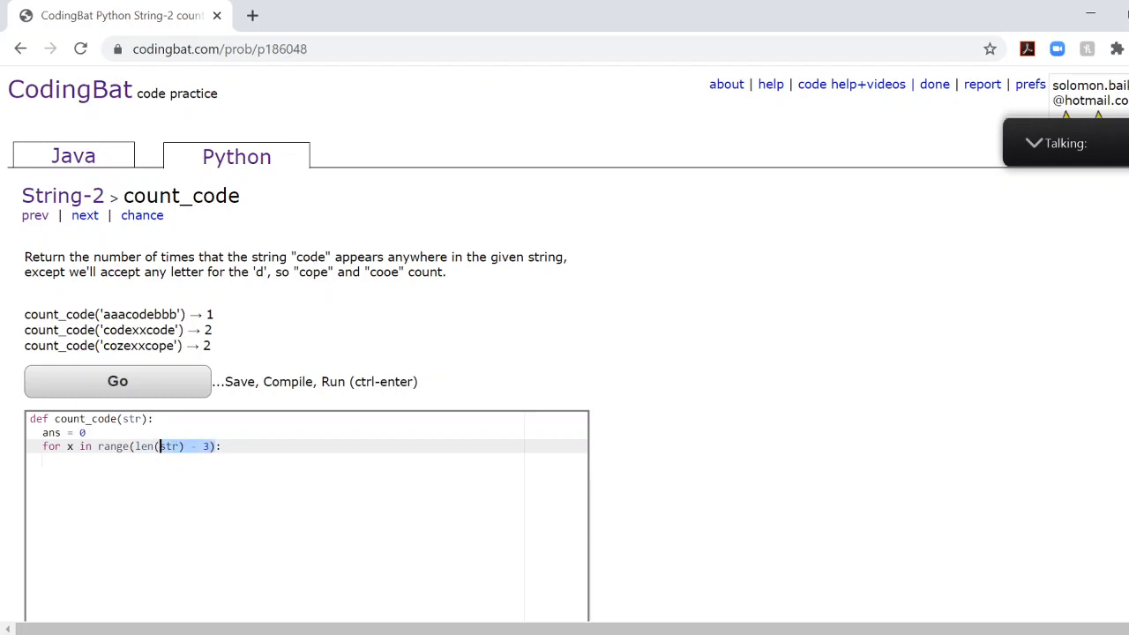
click(176, 446)
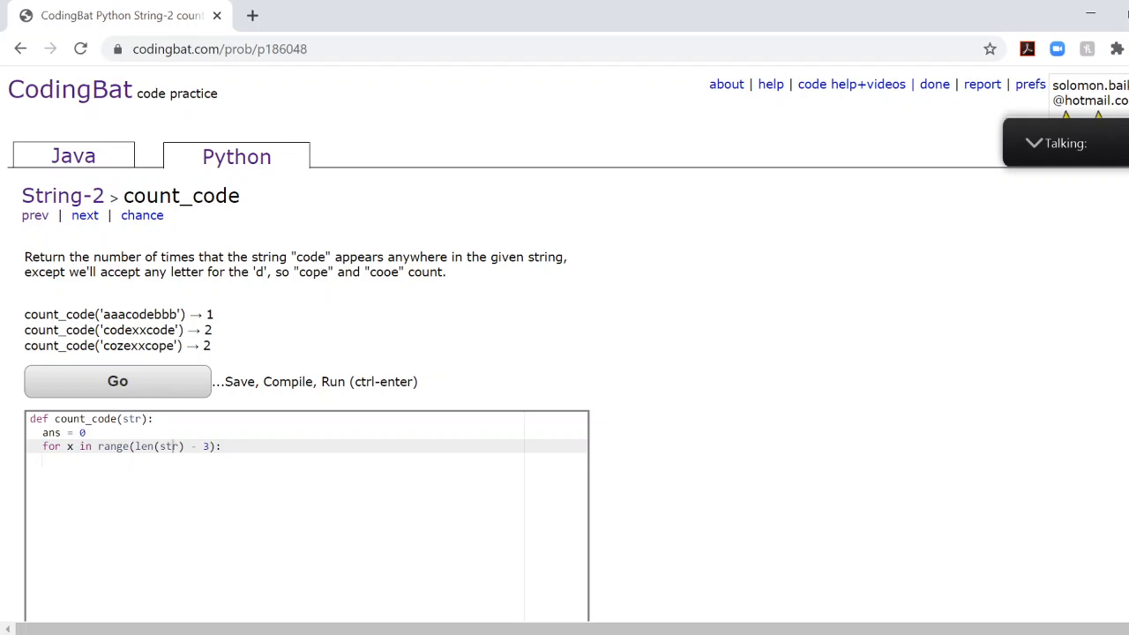
double_click(126, 315)
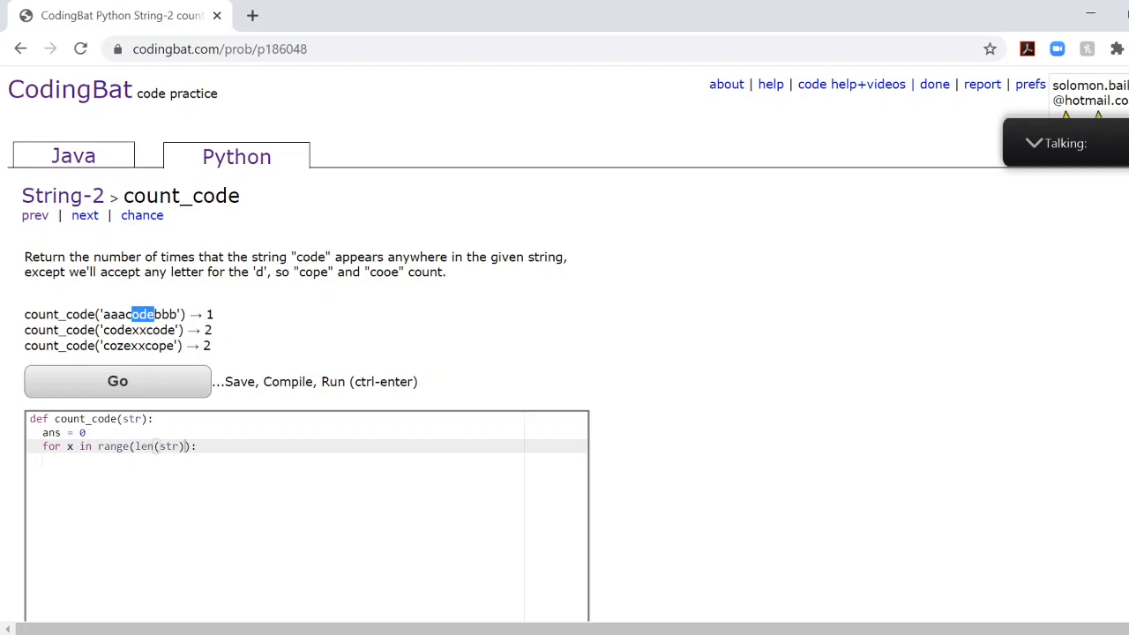
Restore range(len(str) - 3) and add the check if str[x: x + 3] == "code".
text(- 3)
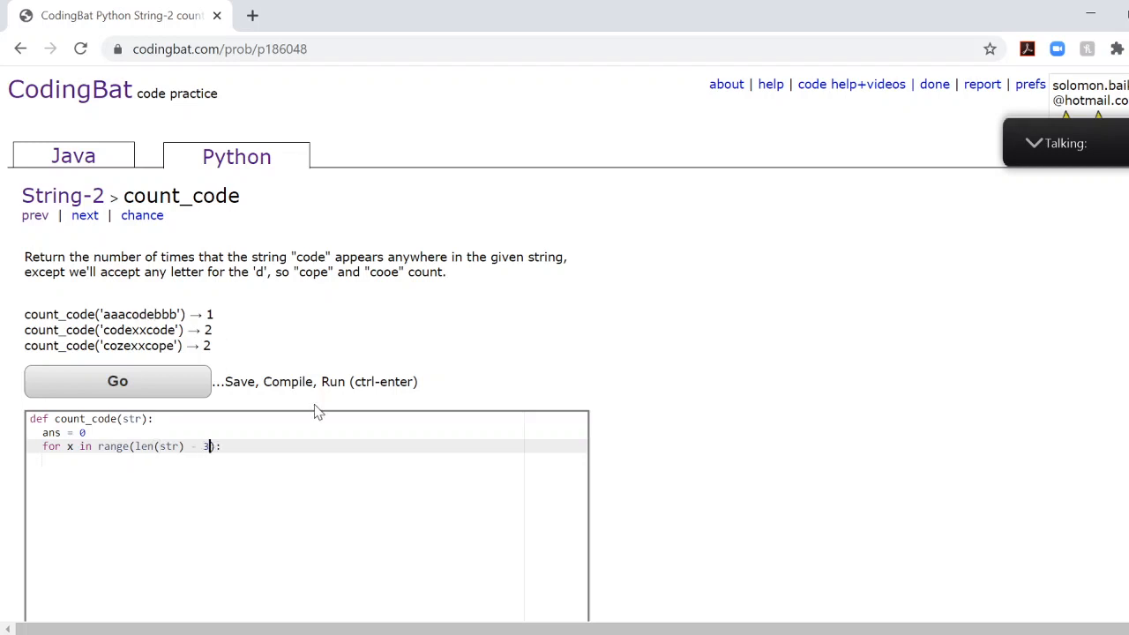
text():)
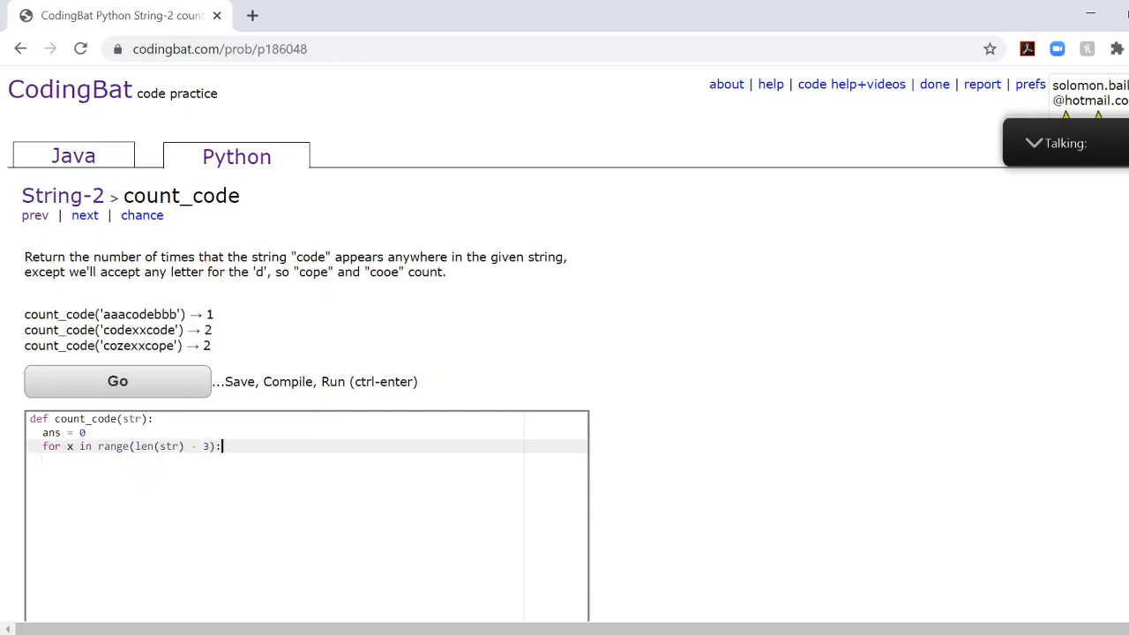
text(if)
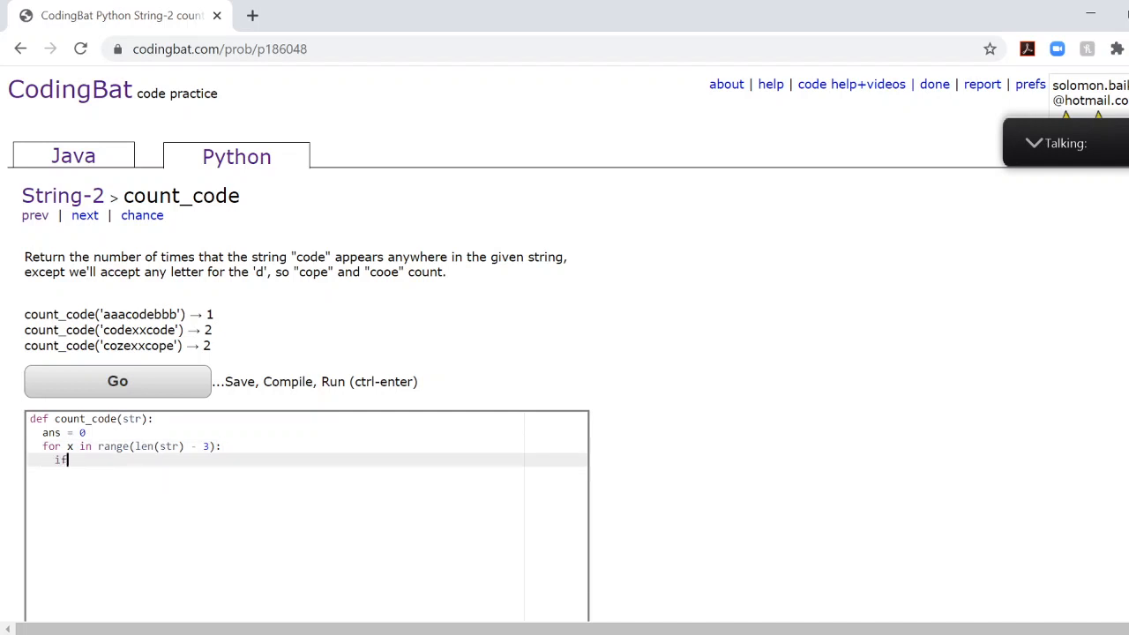
text(str)
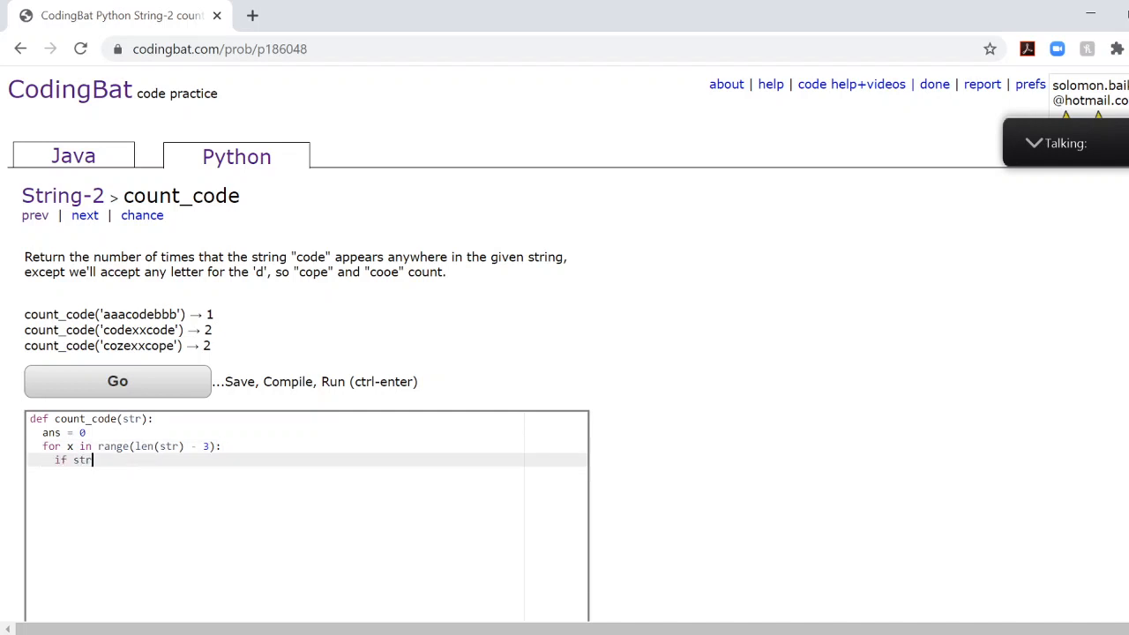
text([x:)
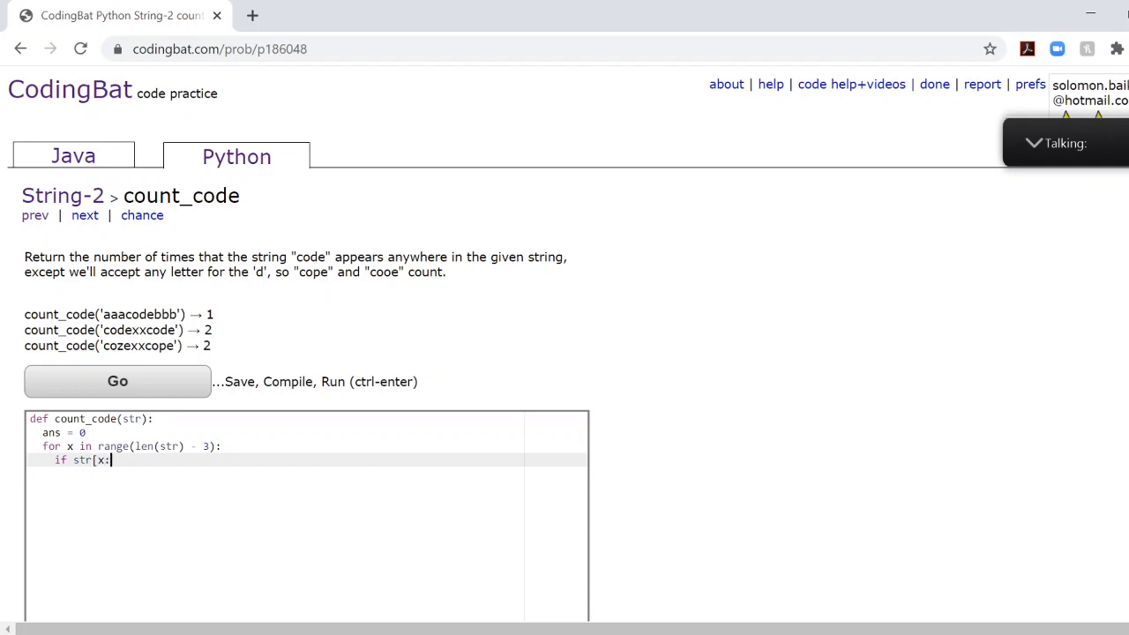
text(x + 3])
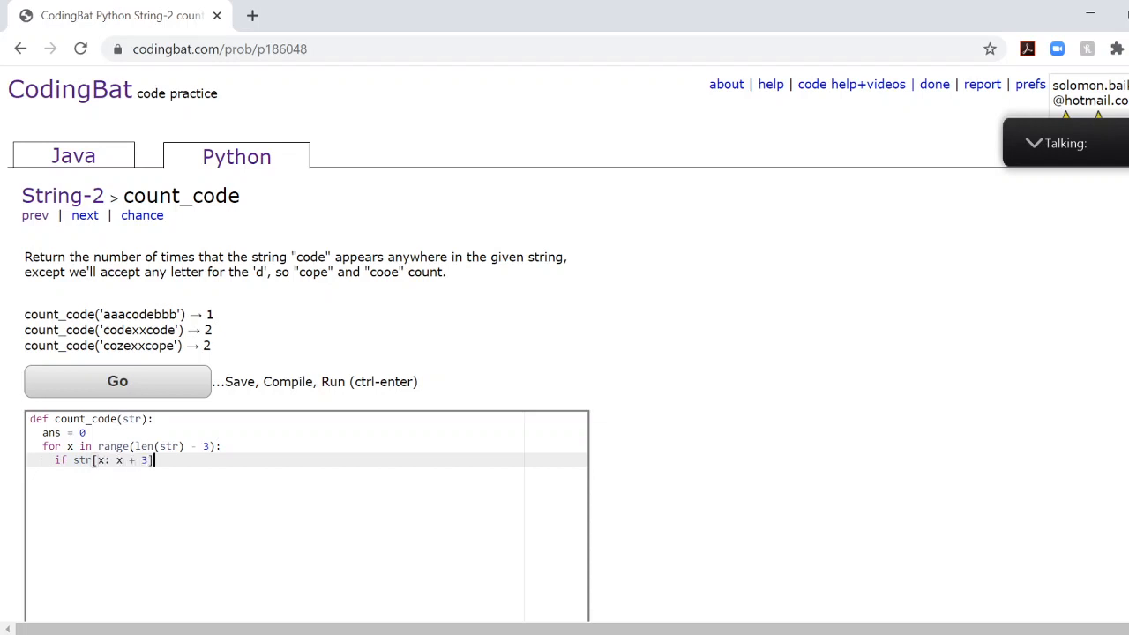
text(== "code":)
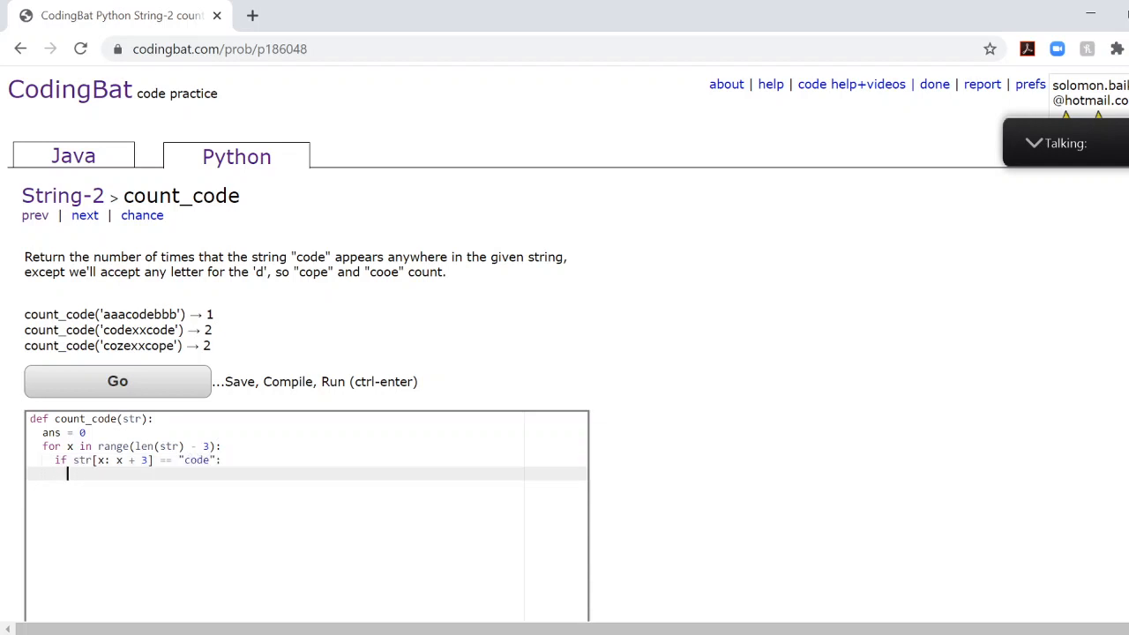
Increment ans inside the if and return ans.
text(ans += 1)
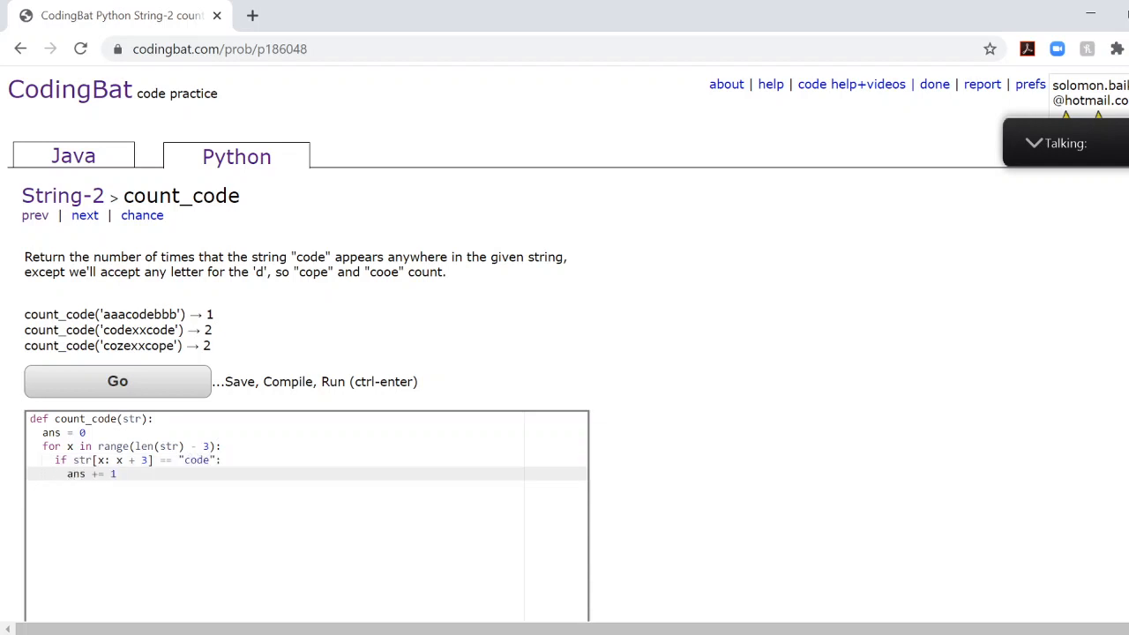
text(return)
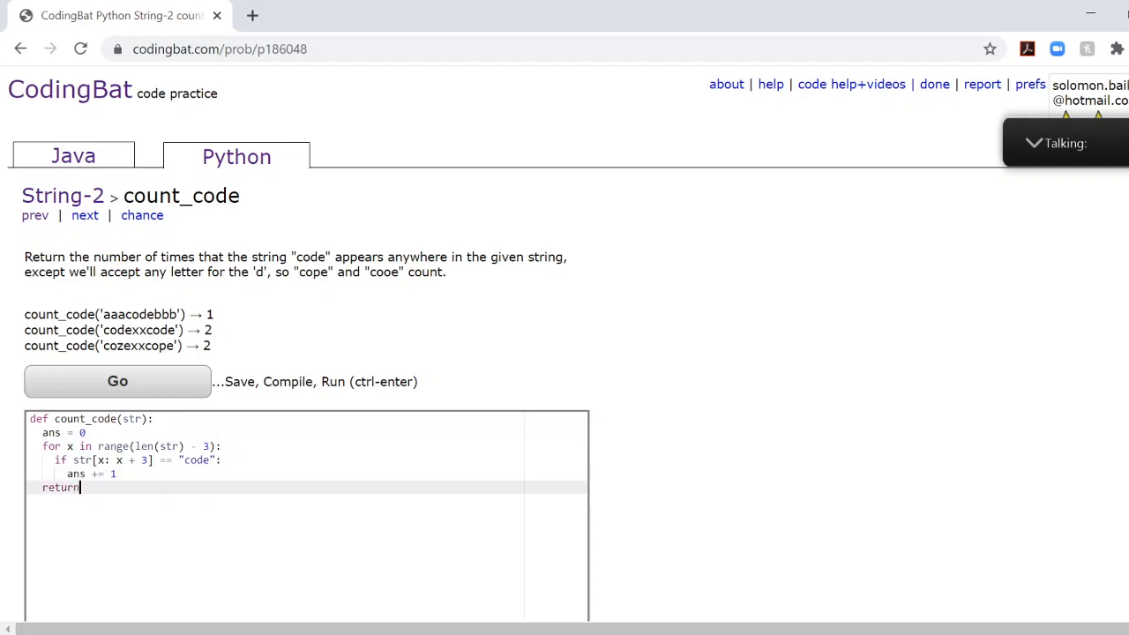
text(ans)
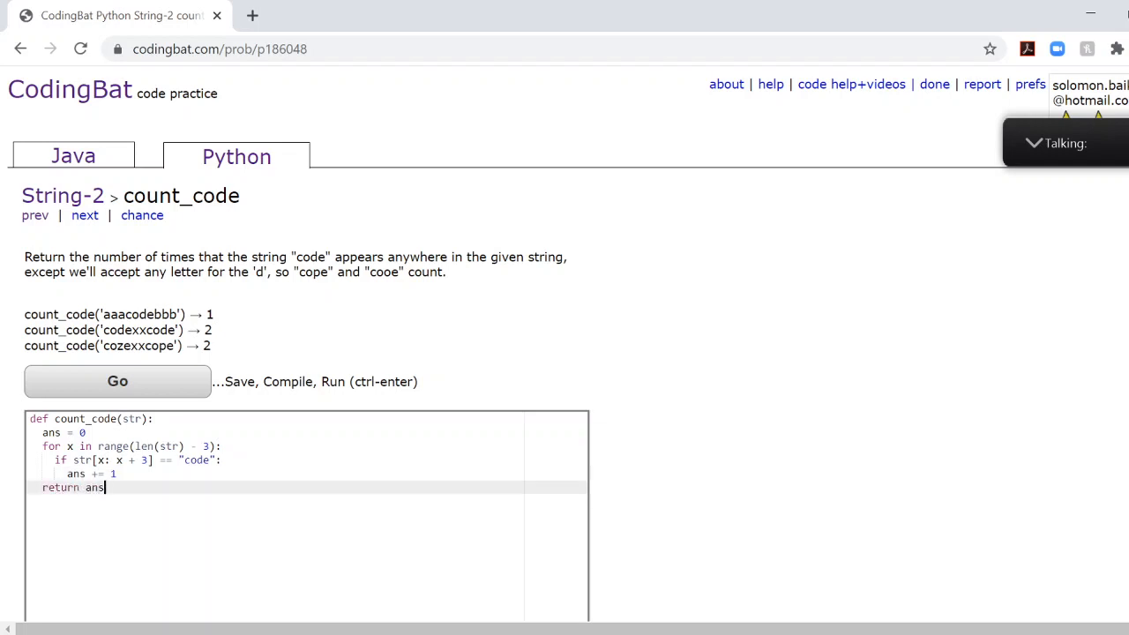
Run the tests, which return 0 for every case, and select the slice comparison.
click(117, 381)
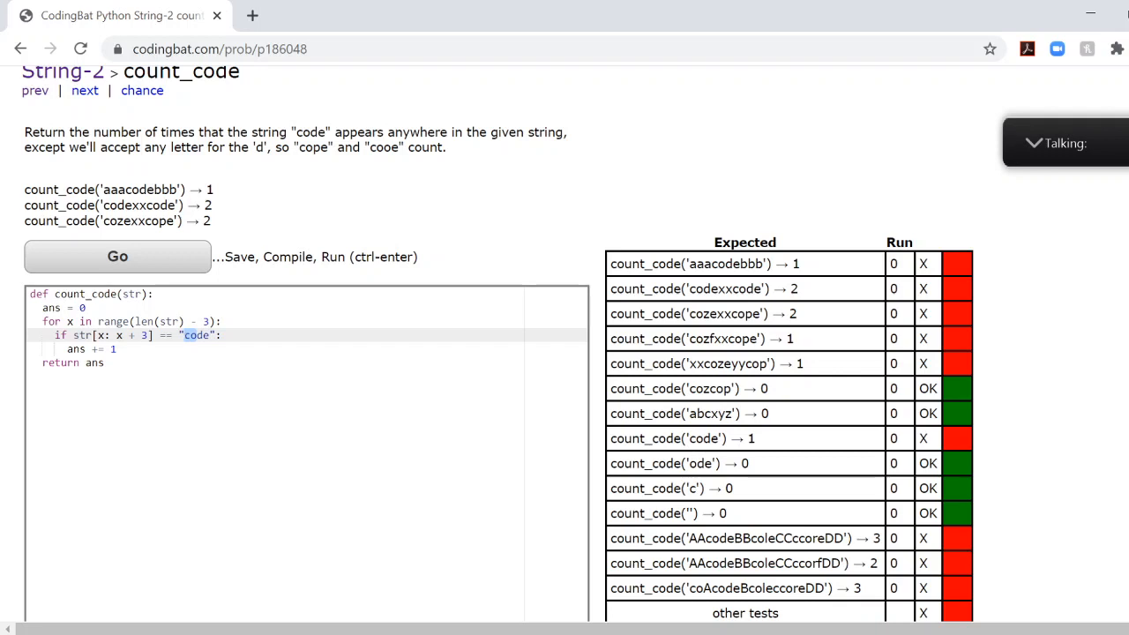
click(203, 336)
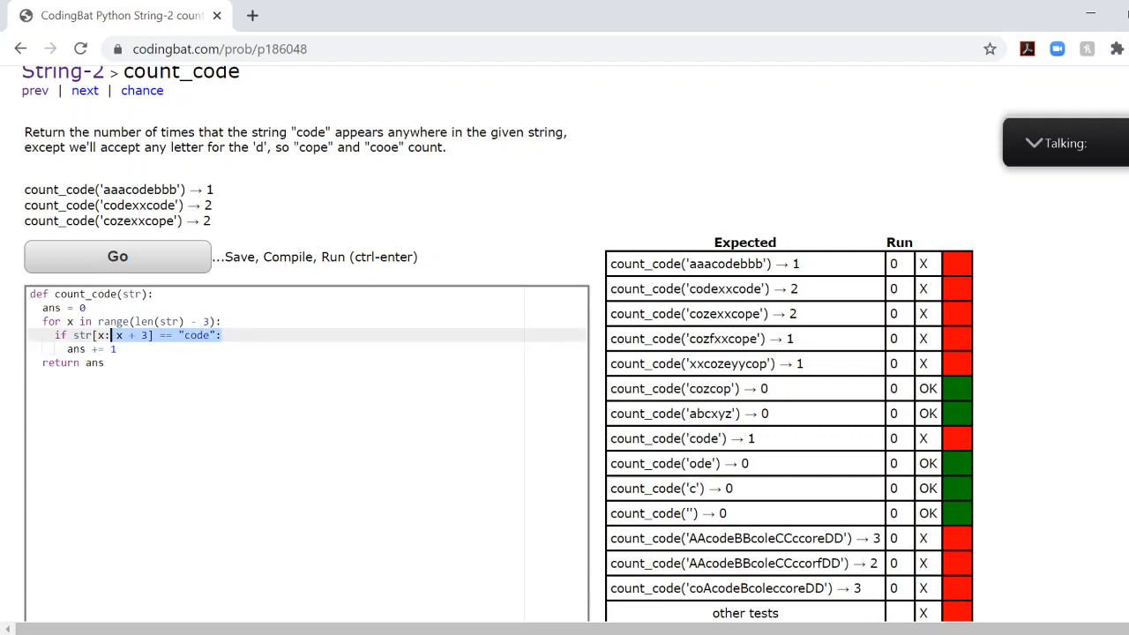
Change the condition to str[x: x + 2] == "co" and str[x + 3] == "e", then rerun.
key(Delete)
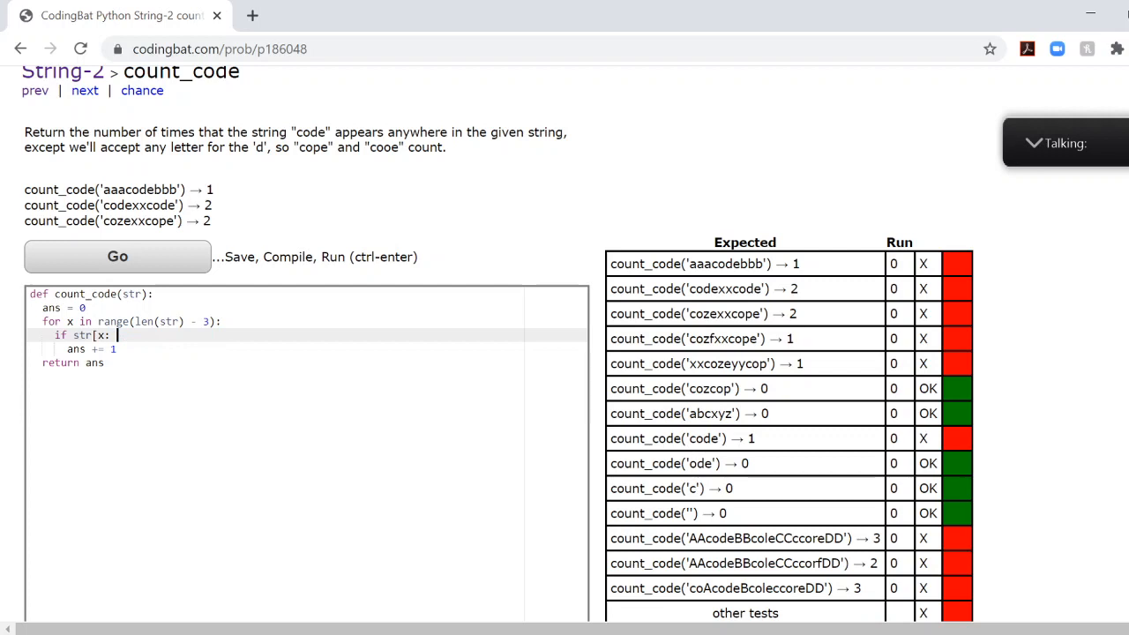
text(x + 2])
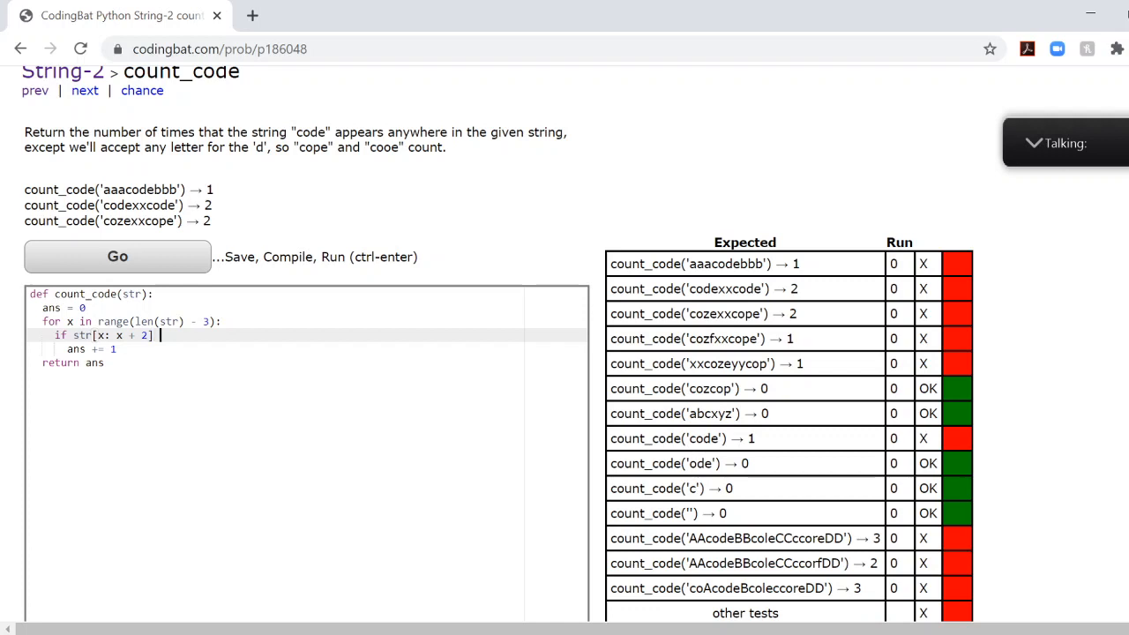
text(== ")
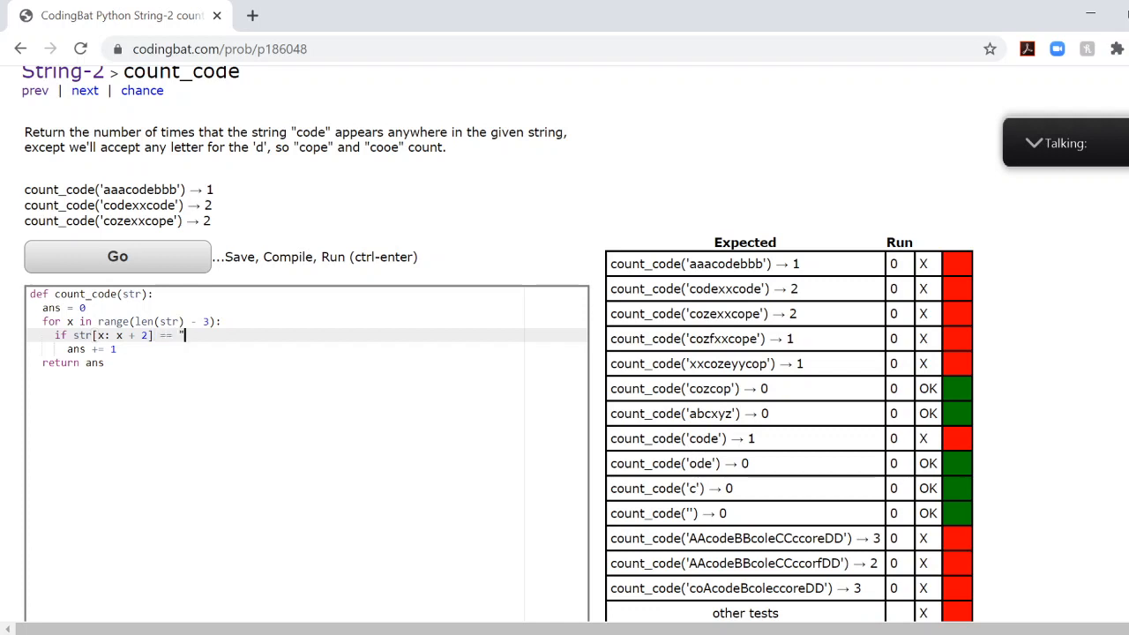
text(co)
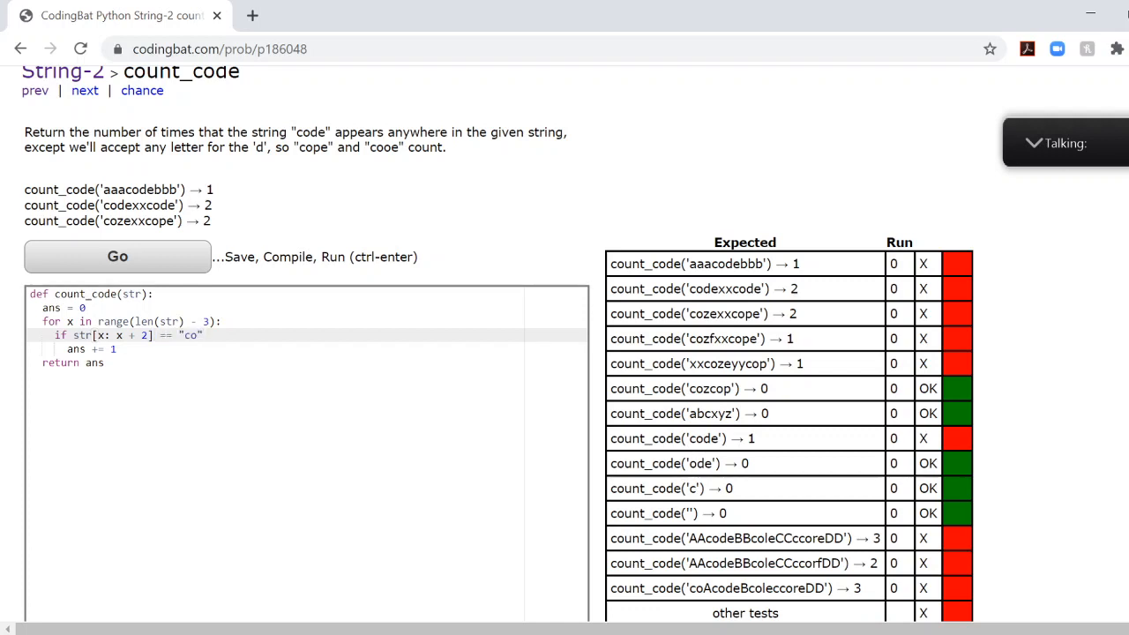
text(and str[x + 3] == "e":)
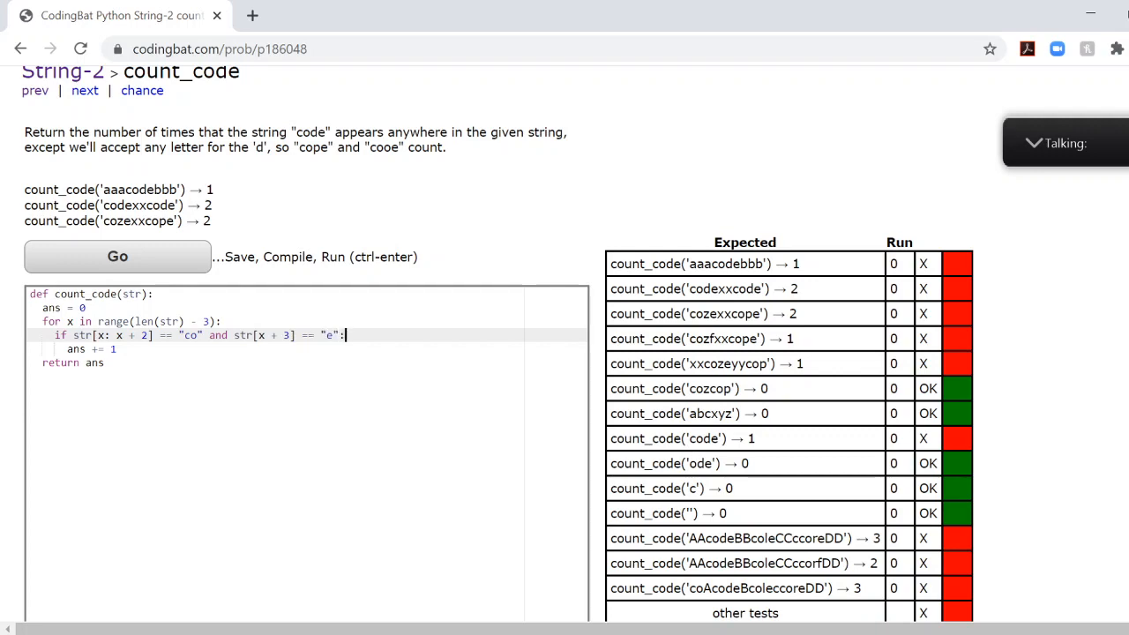
click(116, 255)
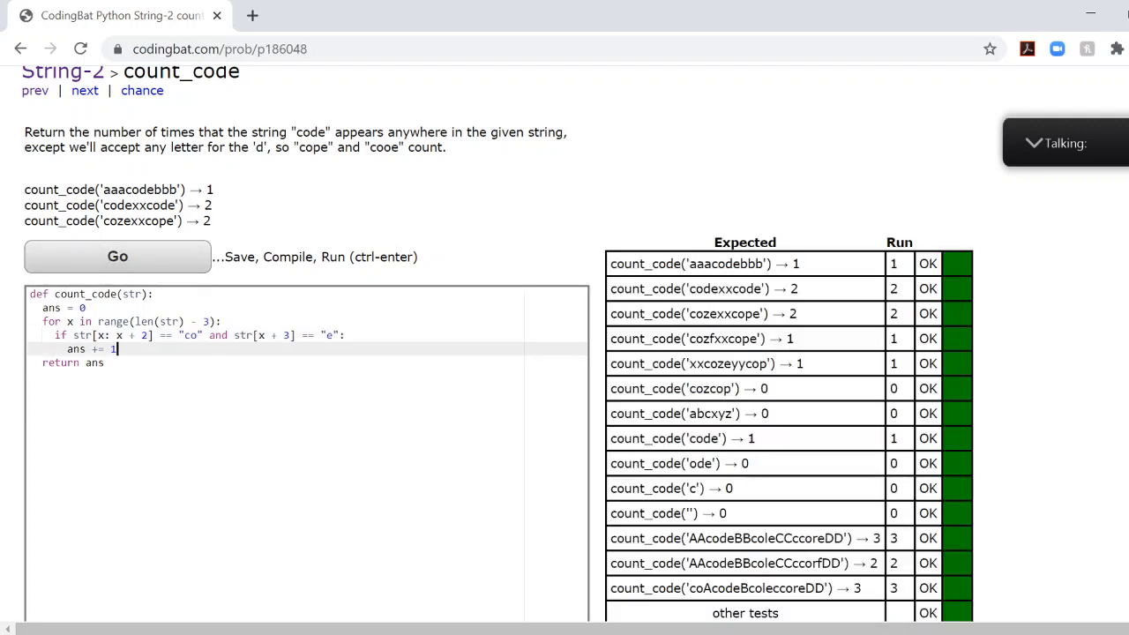